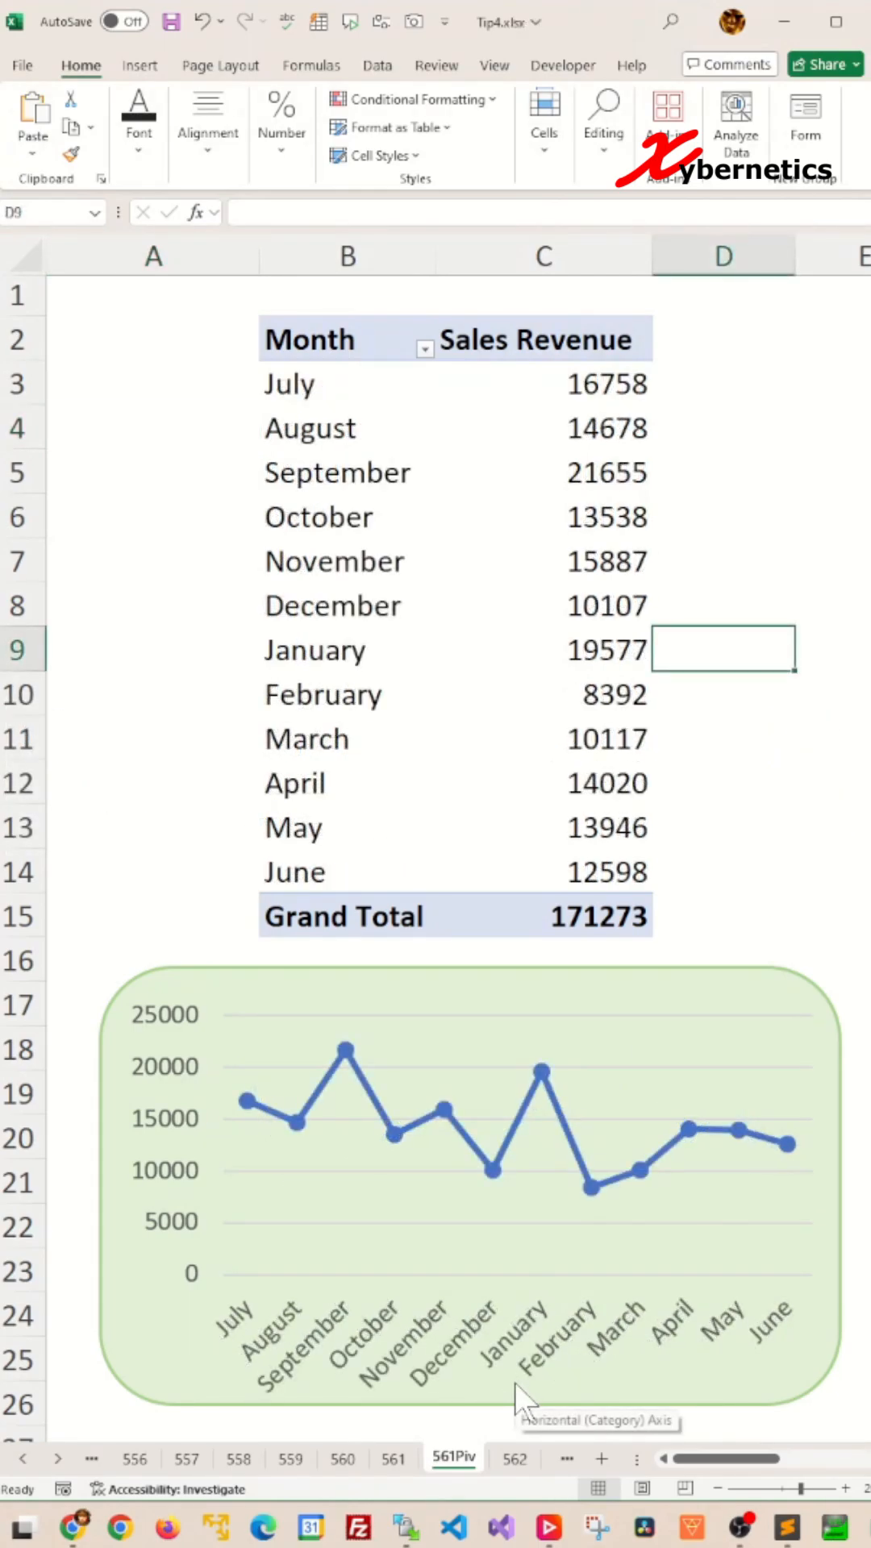
mouse_move(203, 1362)
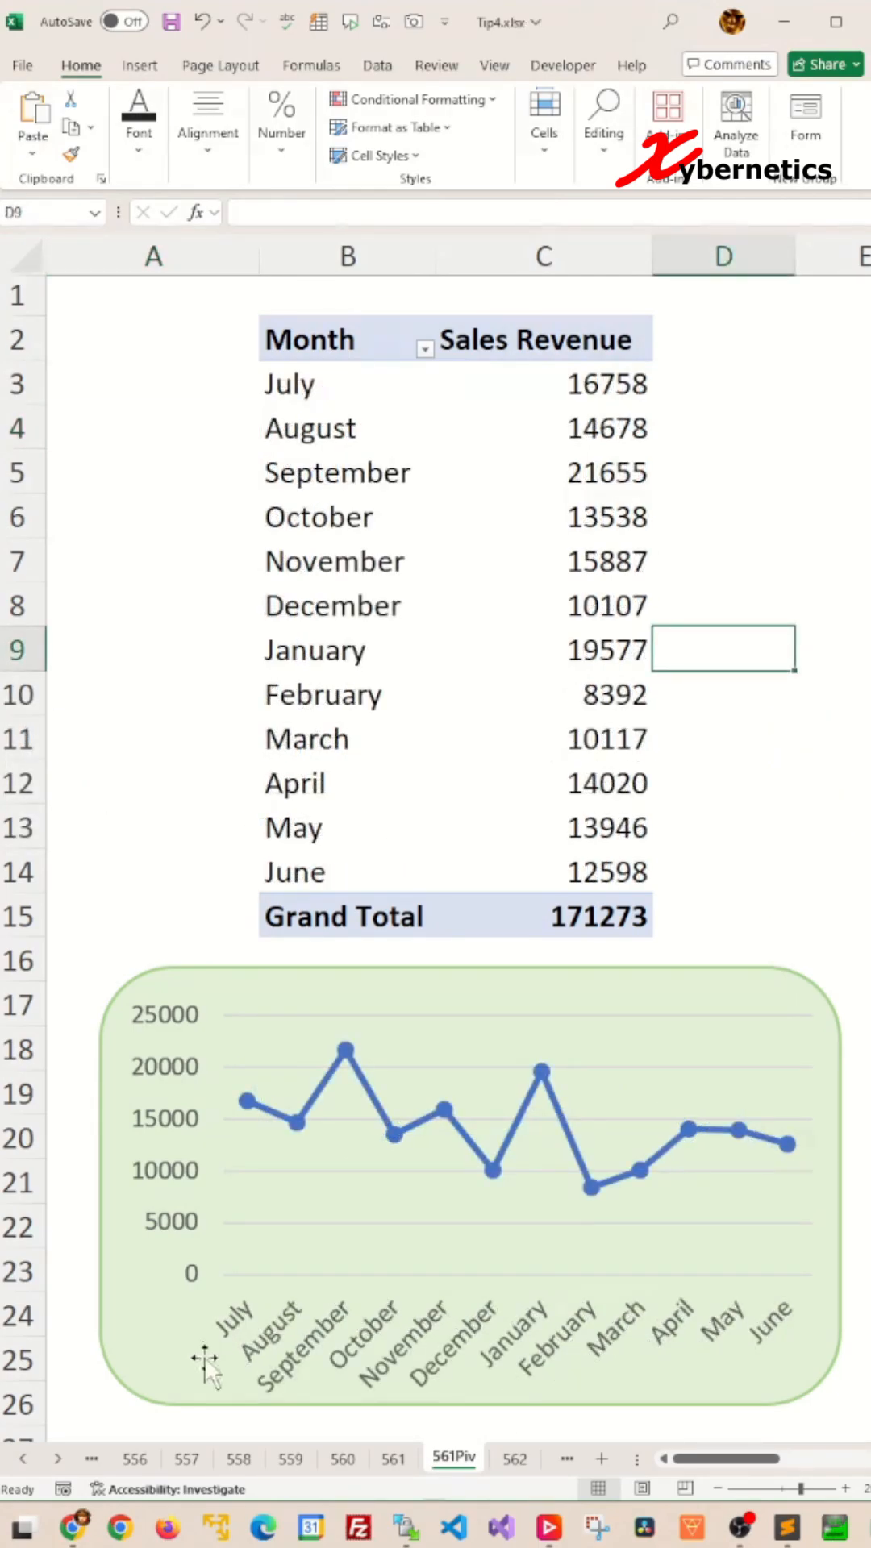
Reach Edit Custom Lists in Excel's Advanced options with NEW LIST selected.
left_click(21, 65)
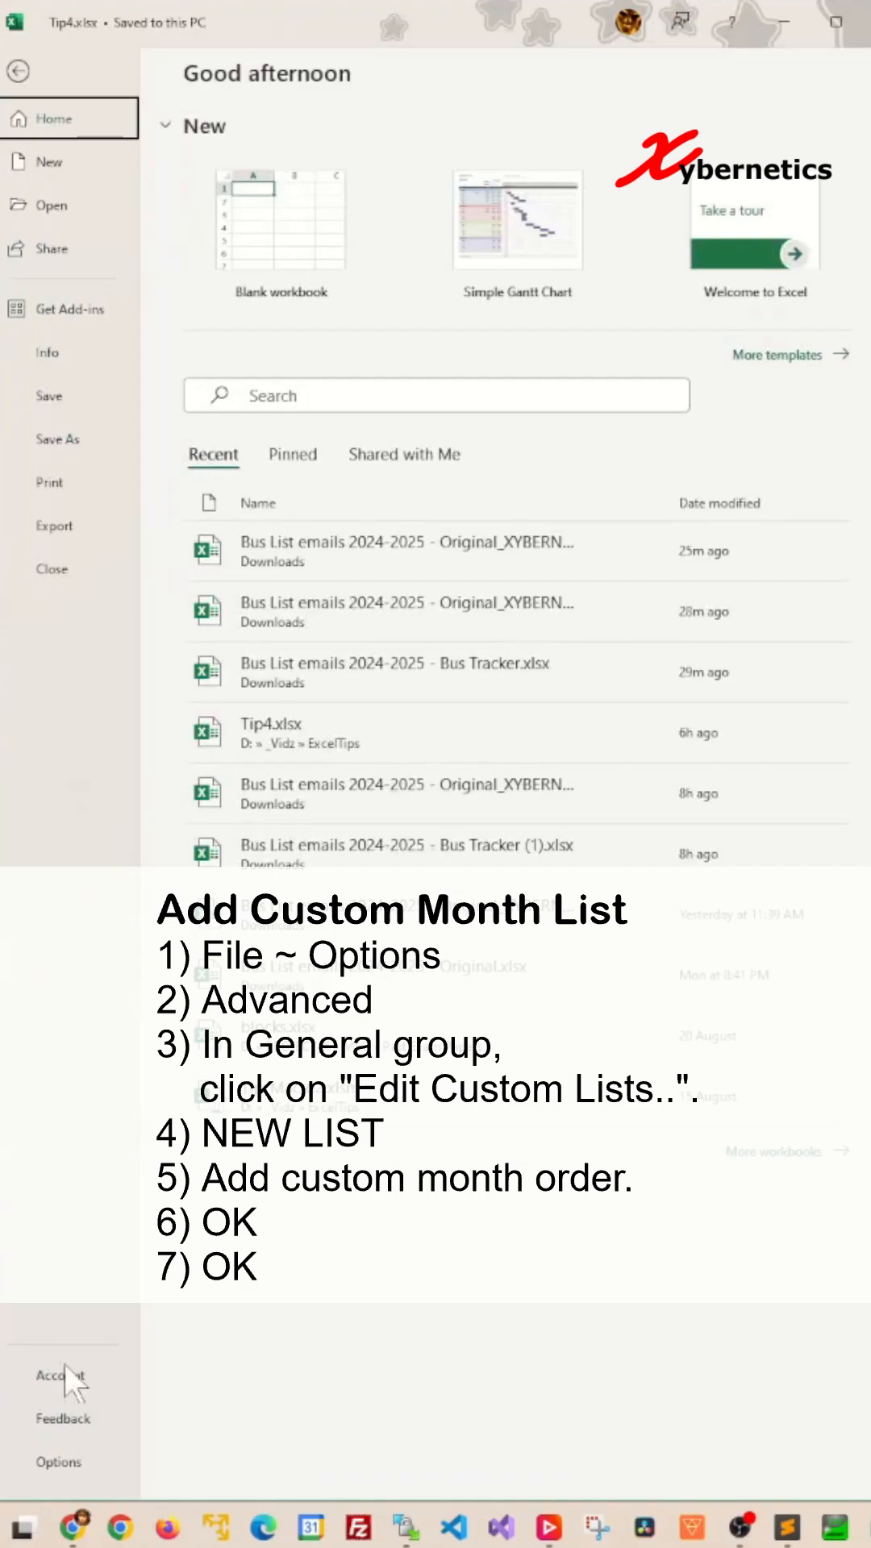
left_click(59, 1462)
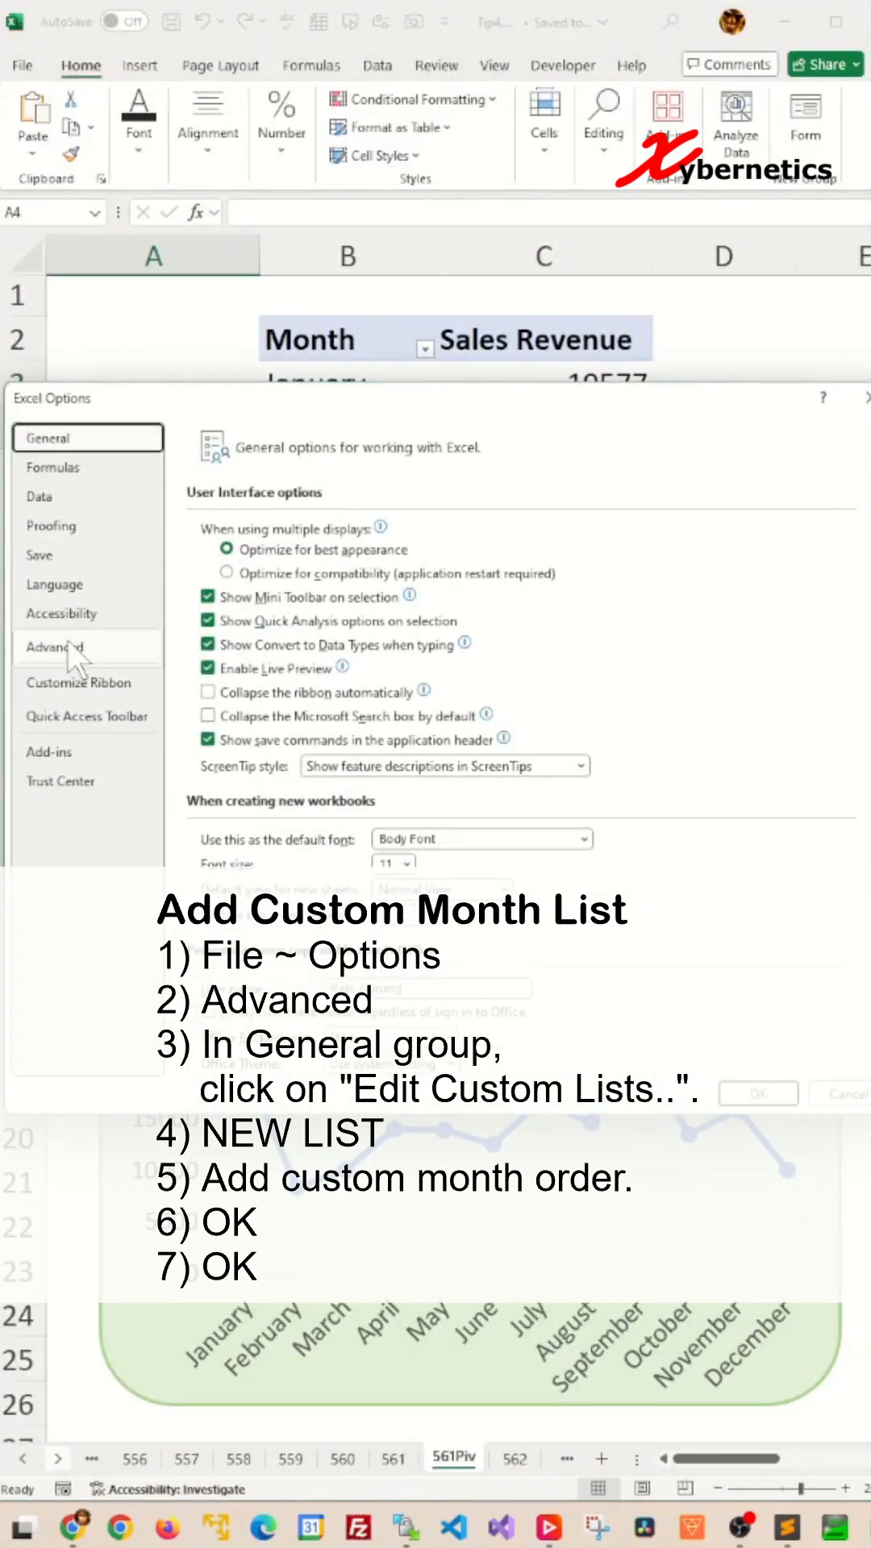
left_click(57, 644)
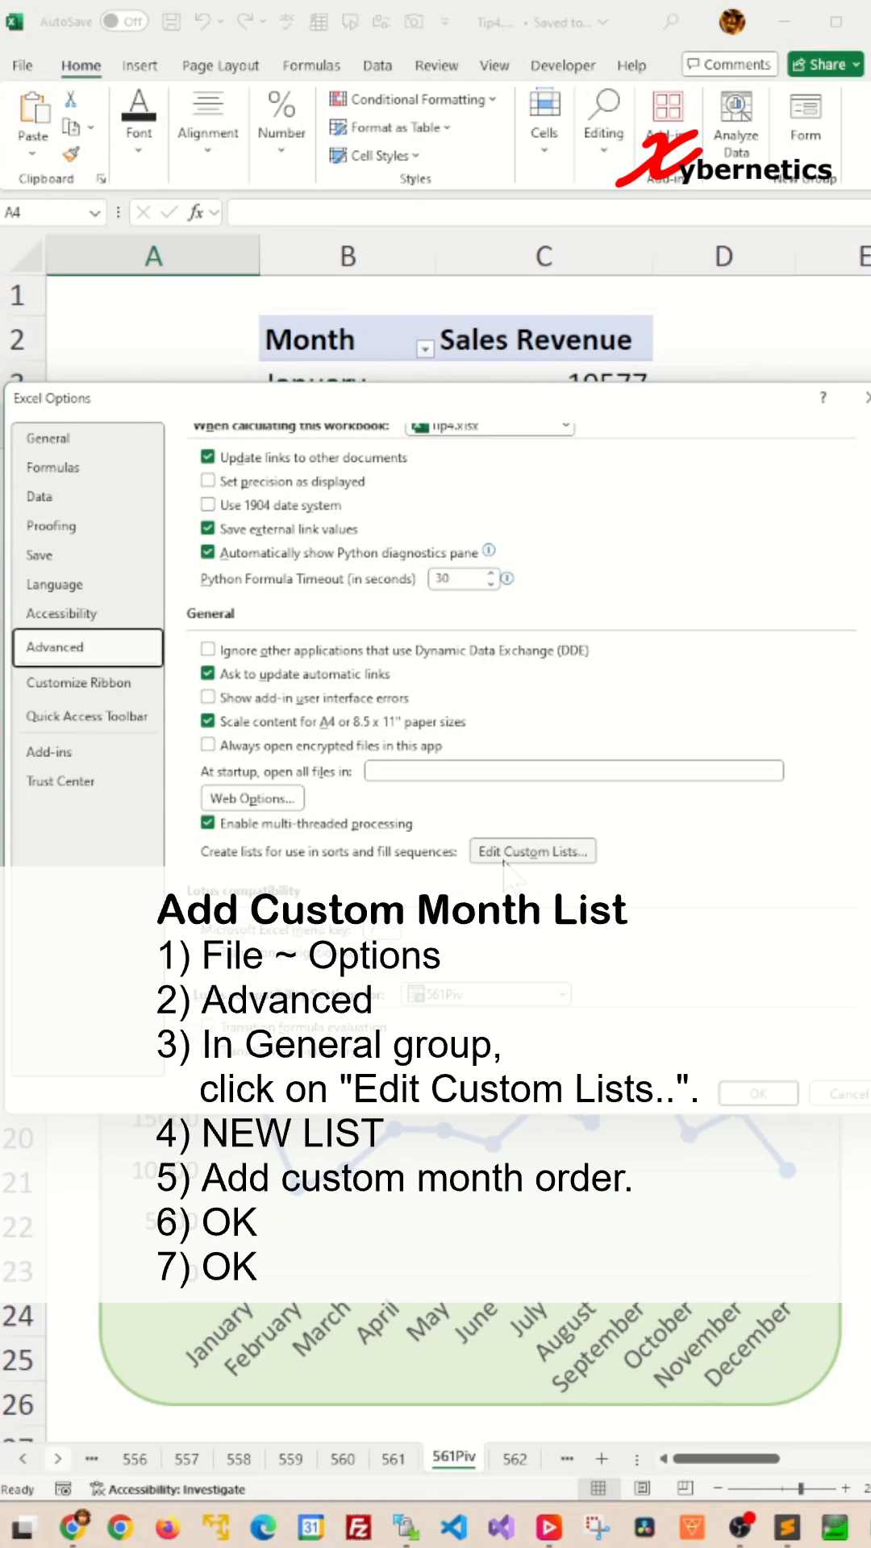
left_click(530, 852)
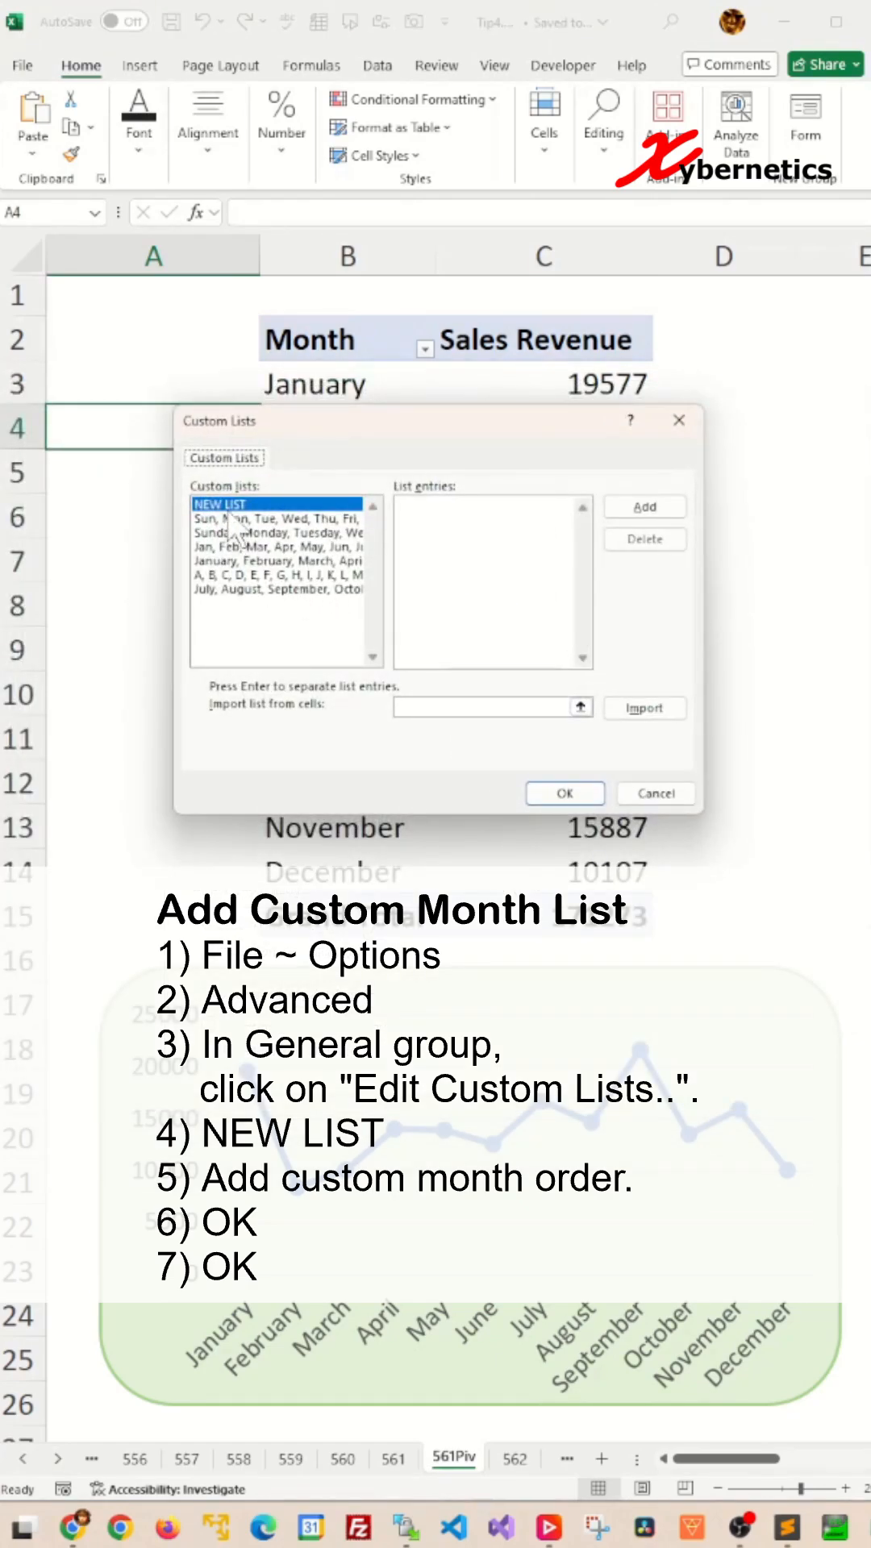
Enter July, August and the remaining months in fiscal order and add the list.
type("July")
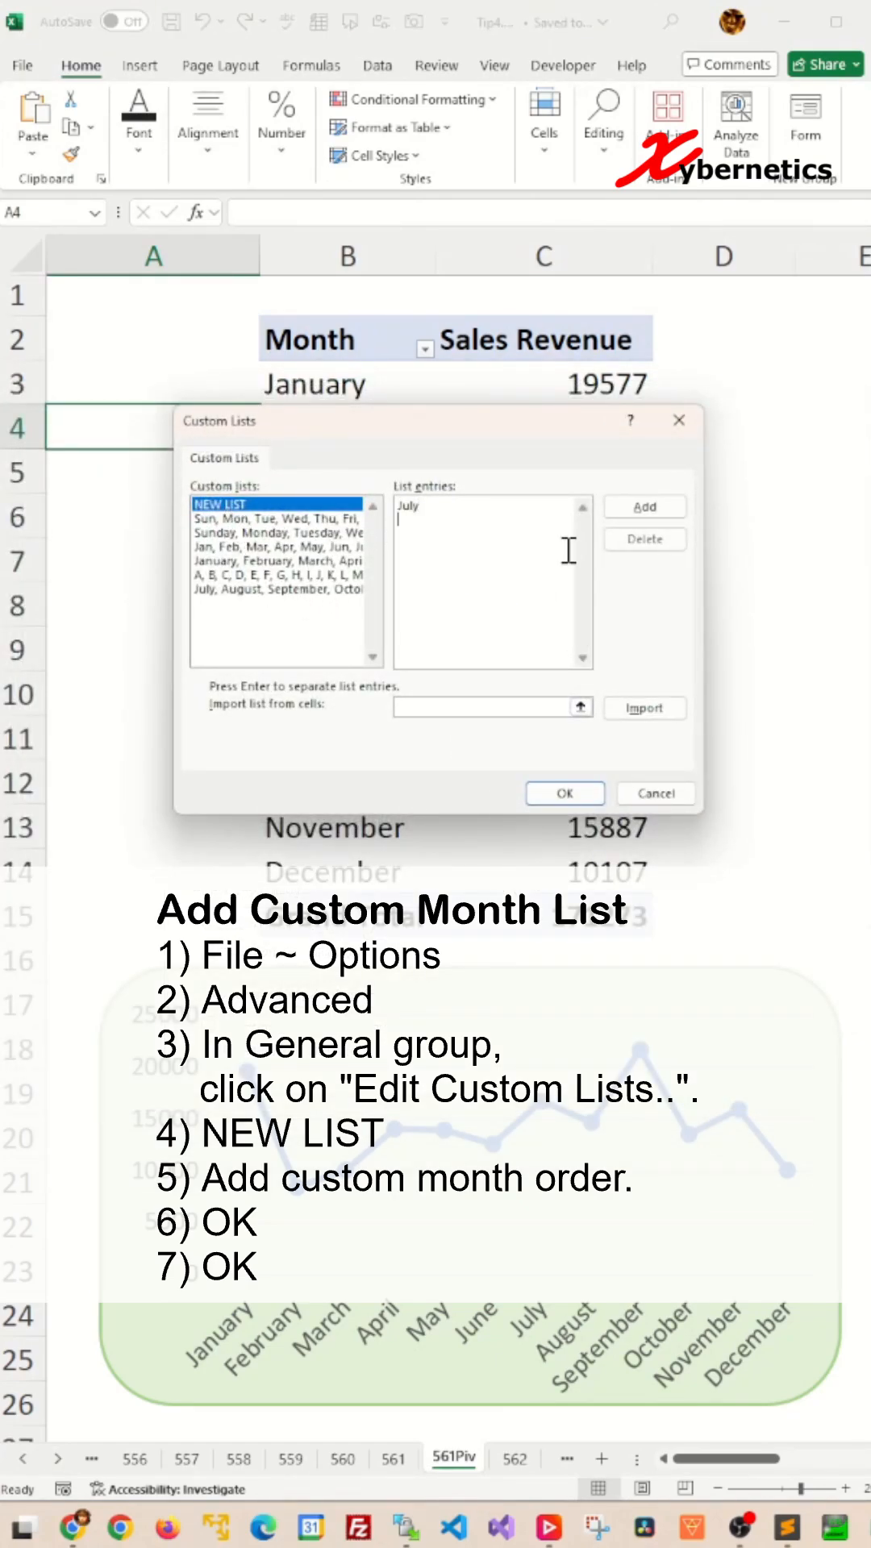
type("August")
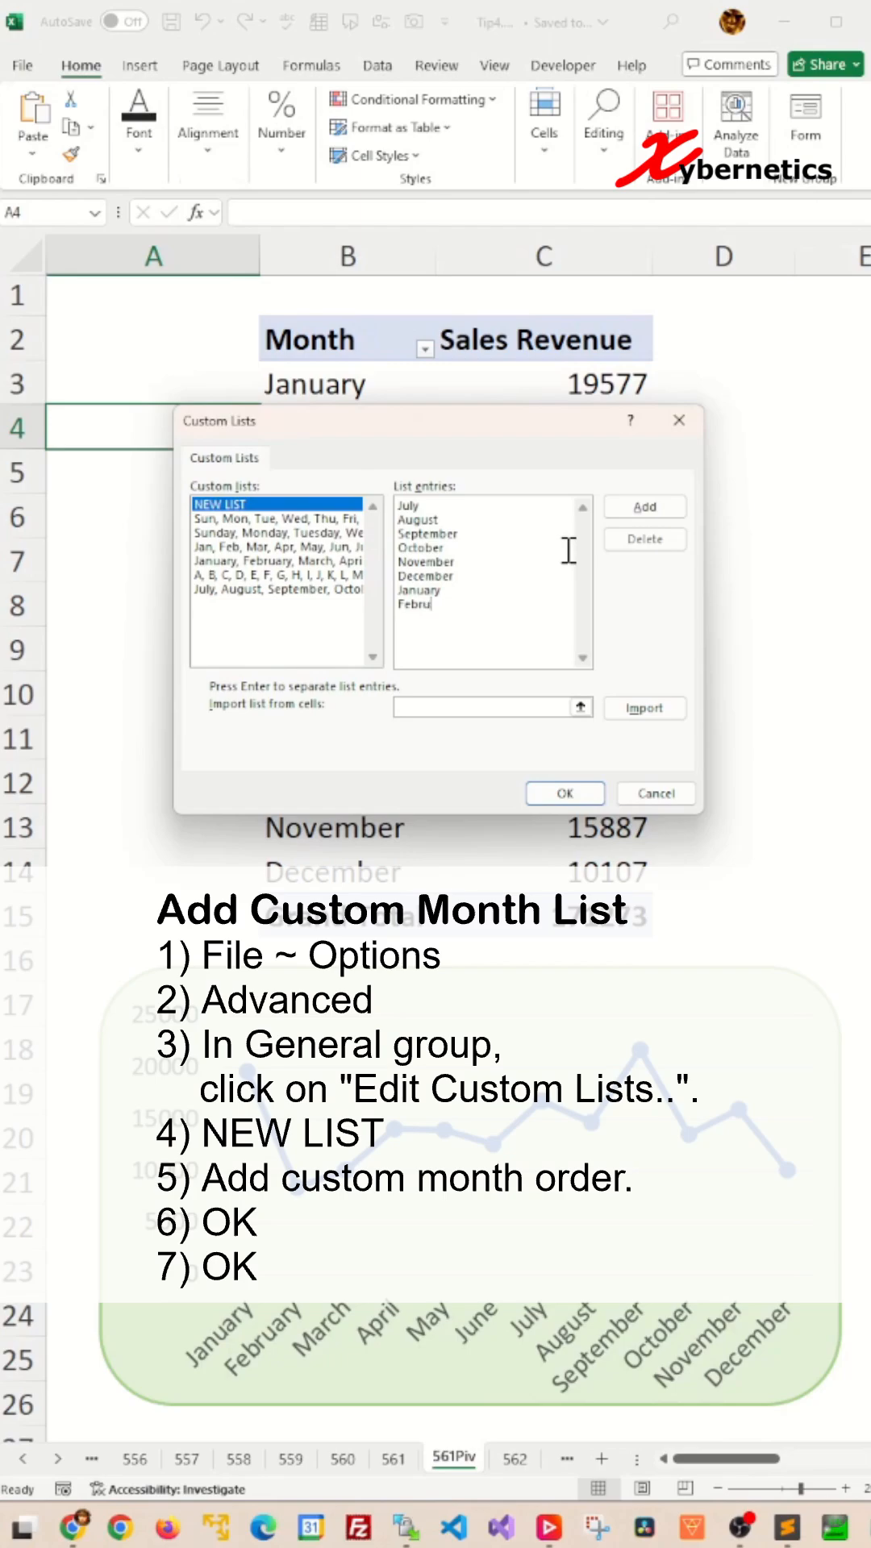
left_click(643, 507)
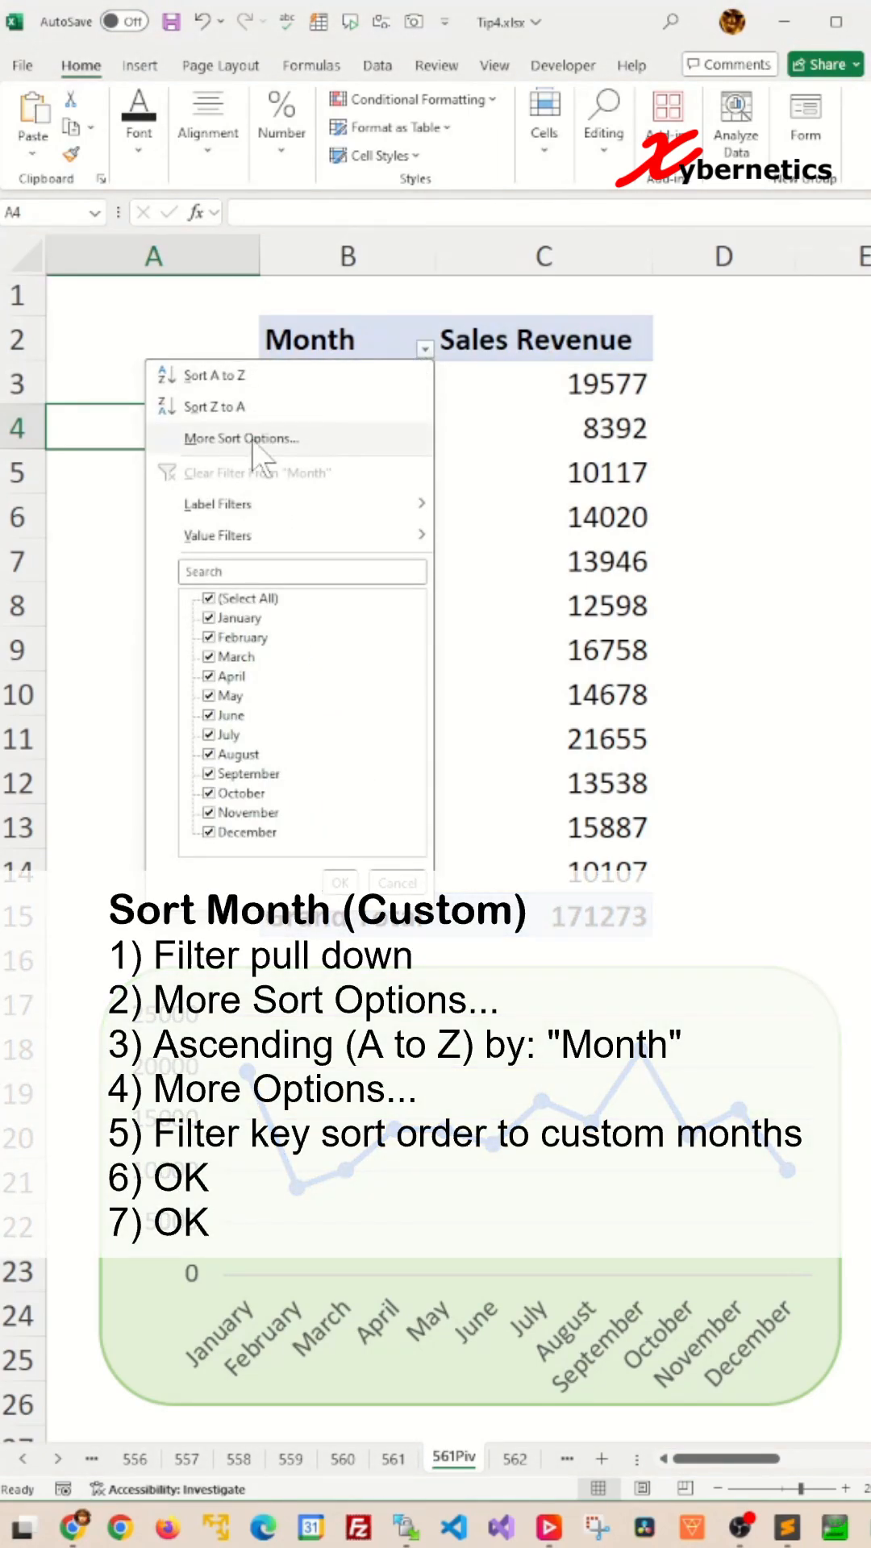
Choose Ascending (A to Z) by Month in the Month field's More Sort Options.
left_click(241, 439)
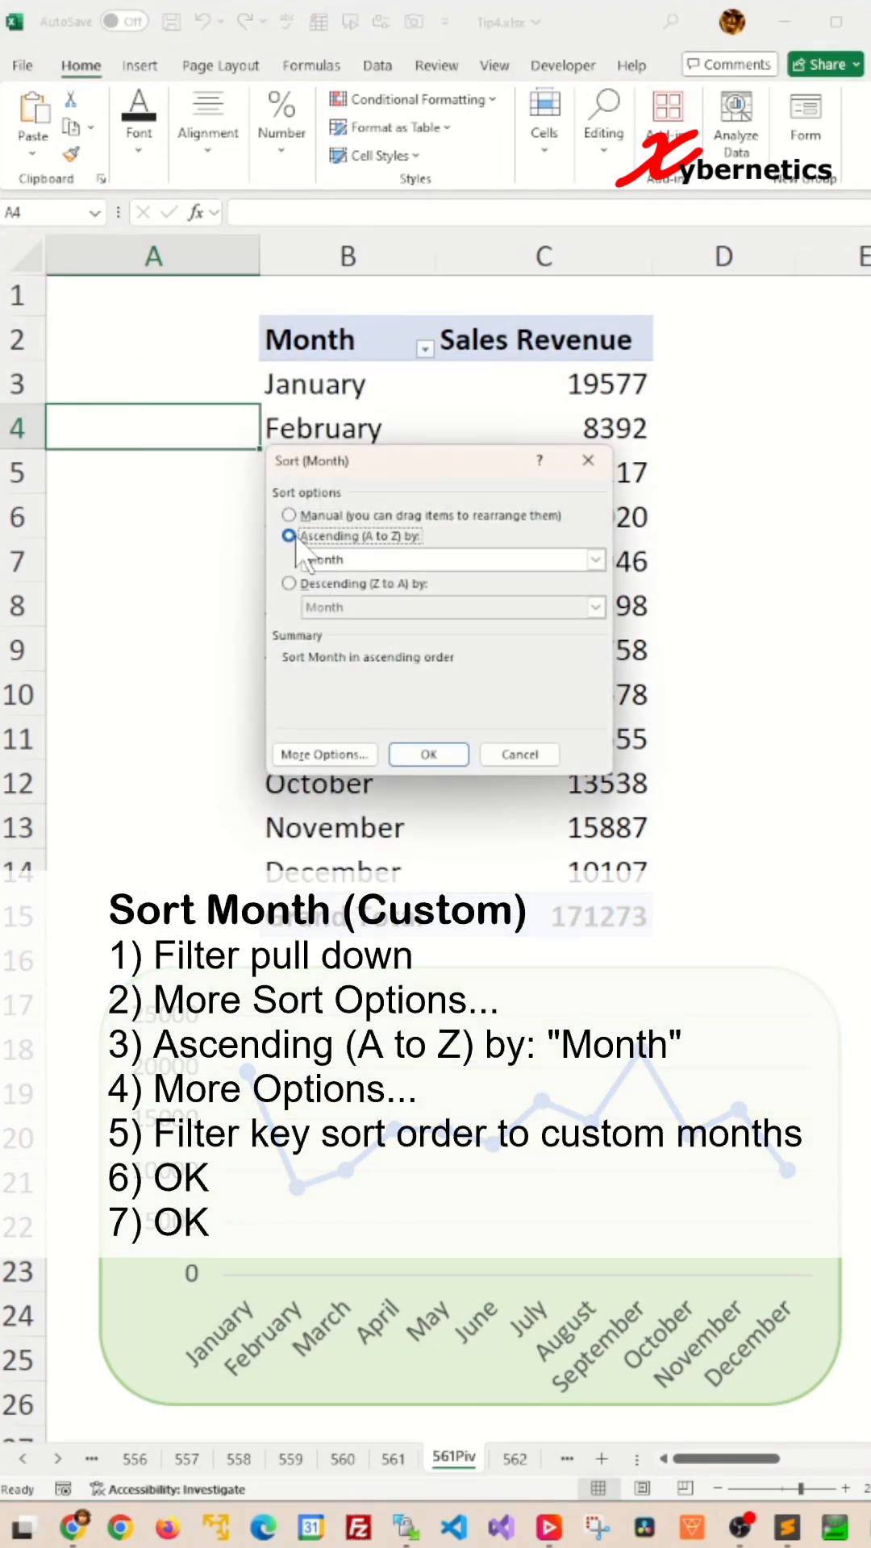
left_click(450, 559)
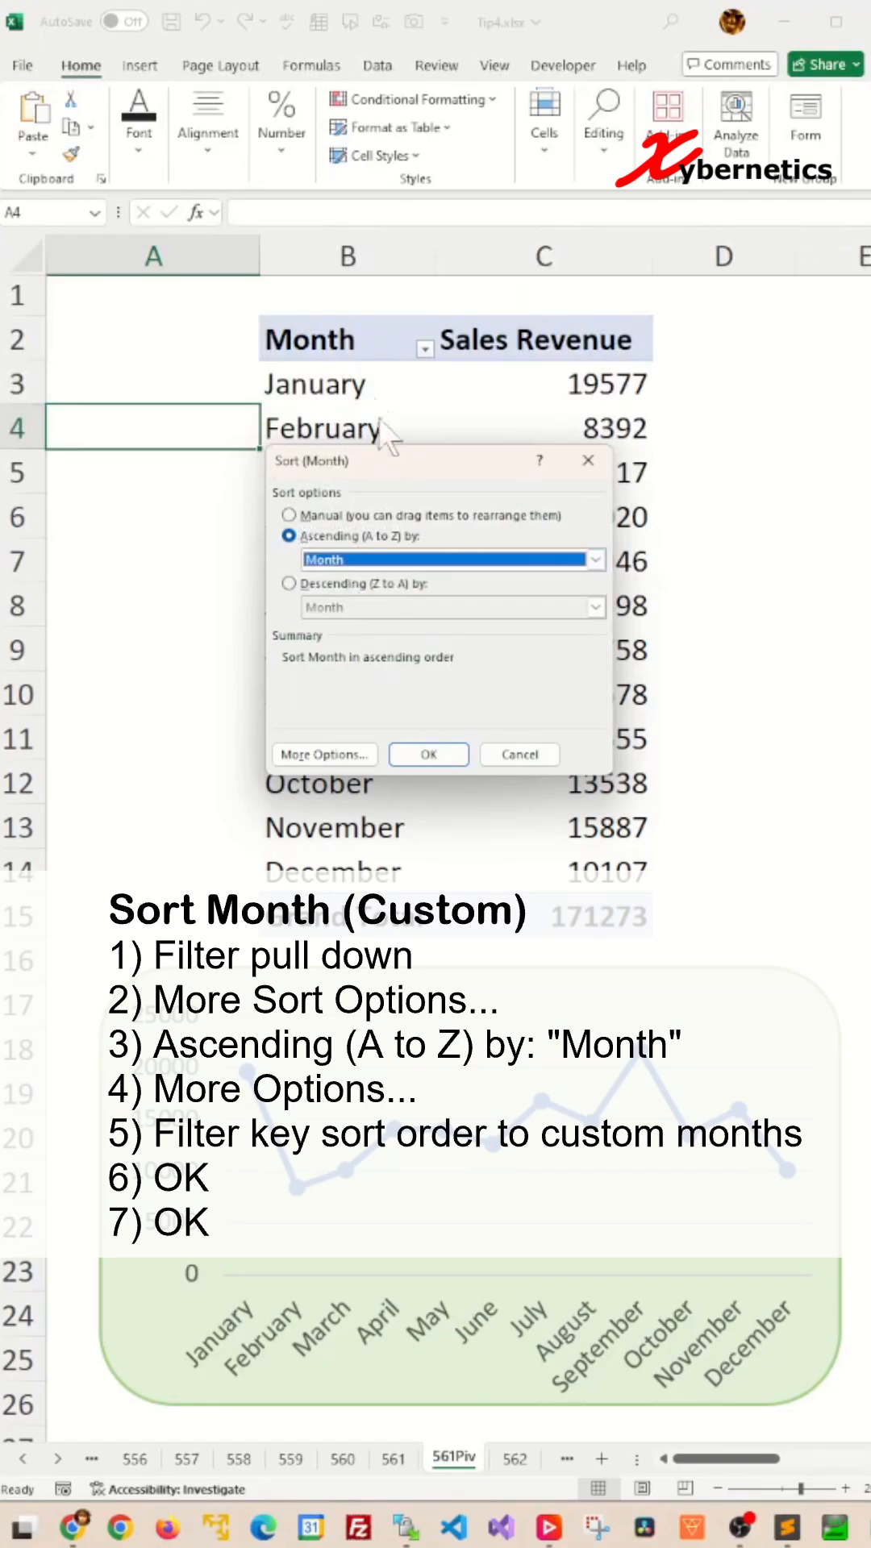
Pick the July, August, September… list as first key sort order and apply it.
left_click(323, 753)
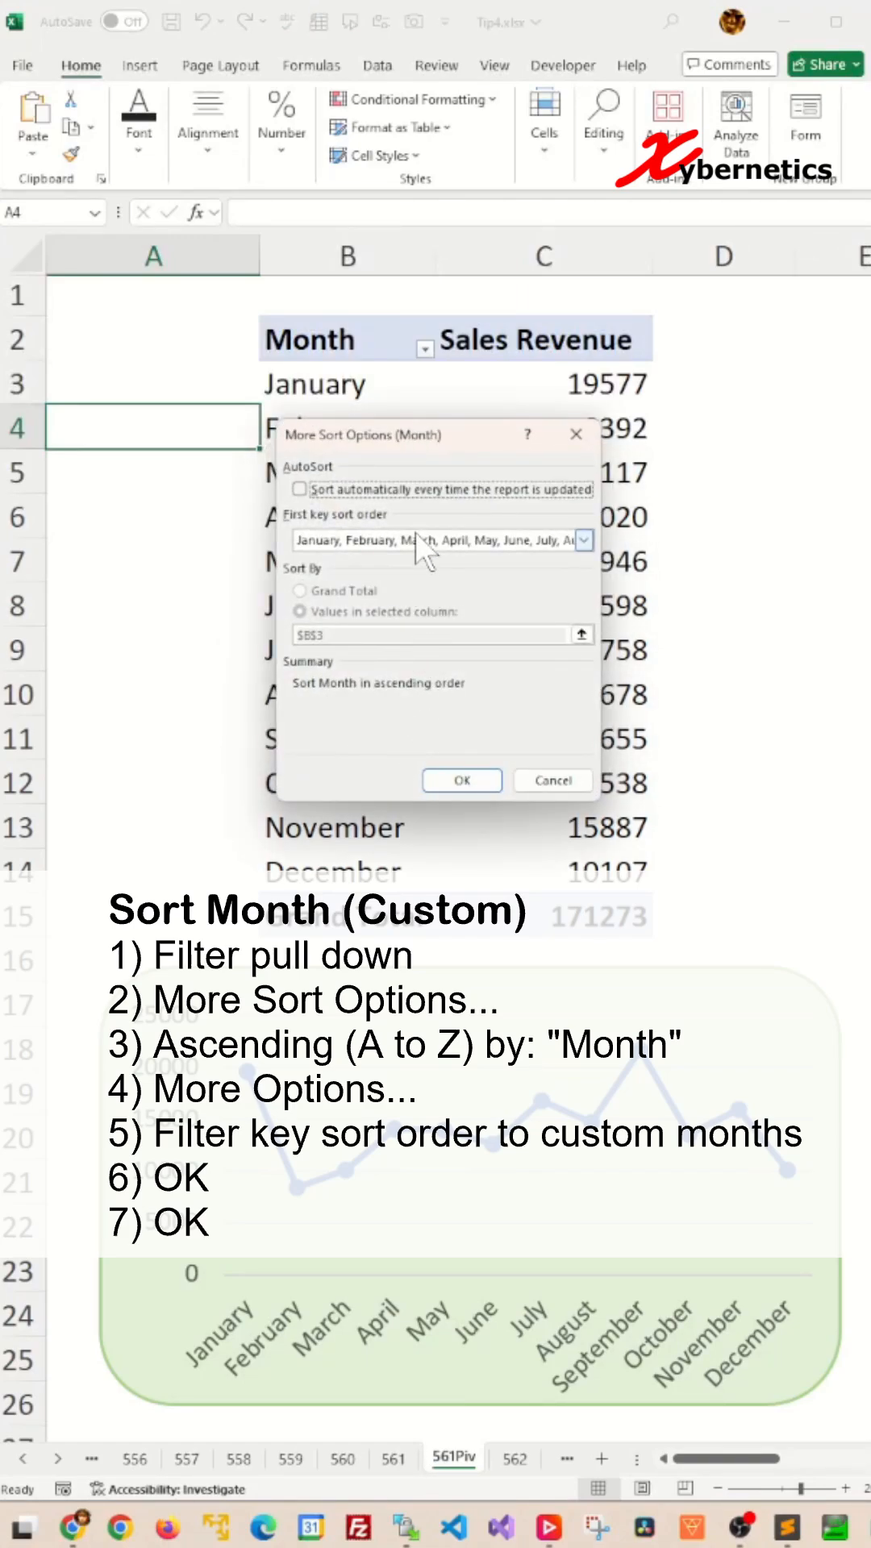
left_click(582, 540)
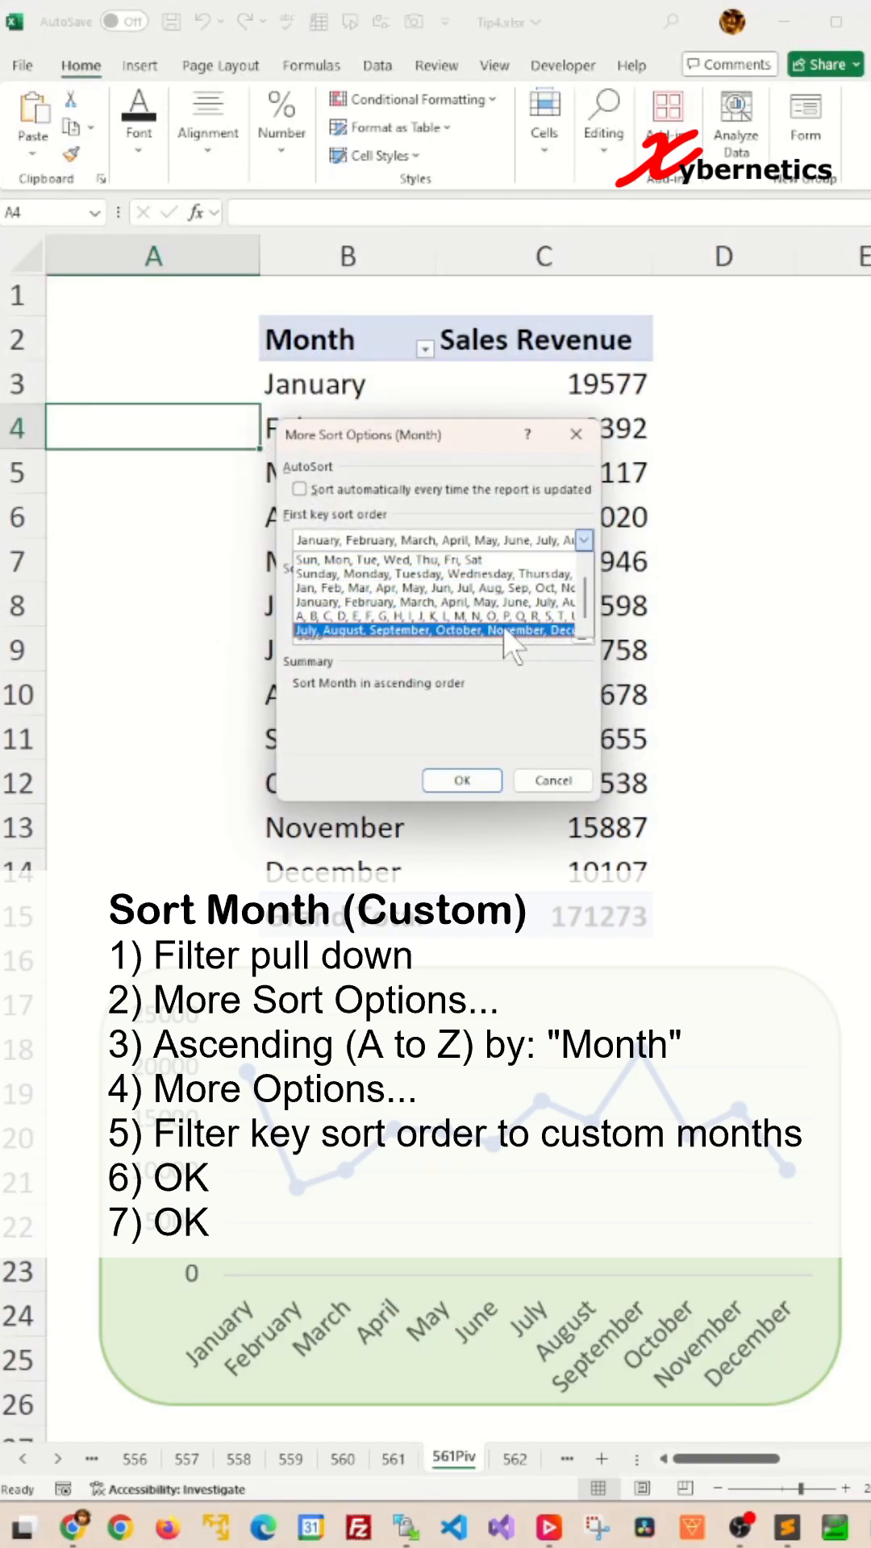
left_click(445, 631)
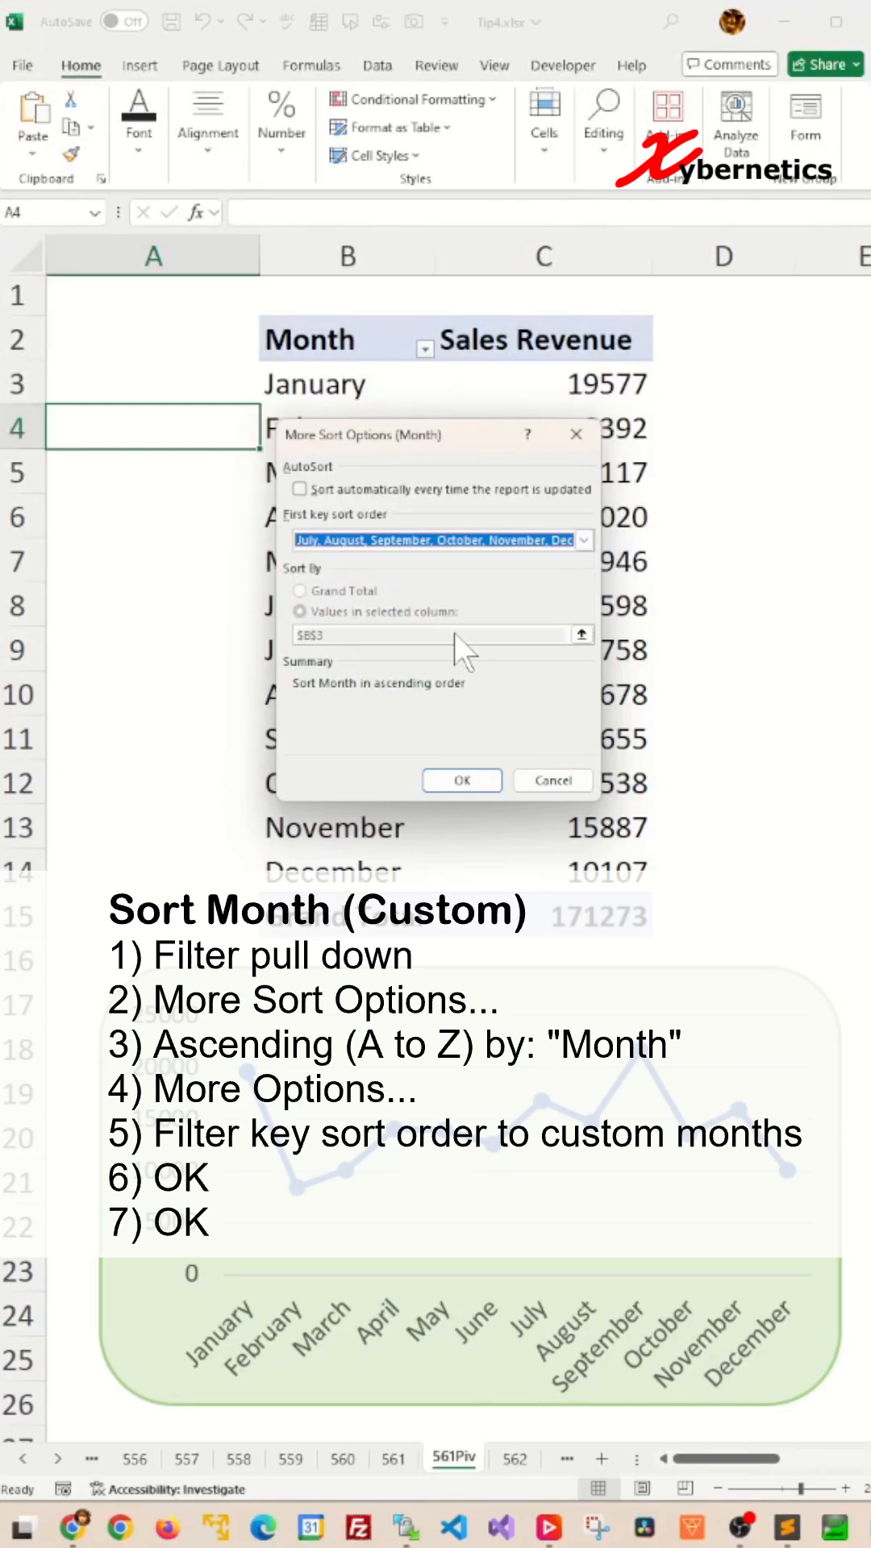
left_click(459, 780)
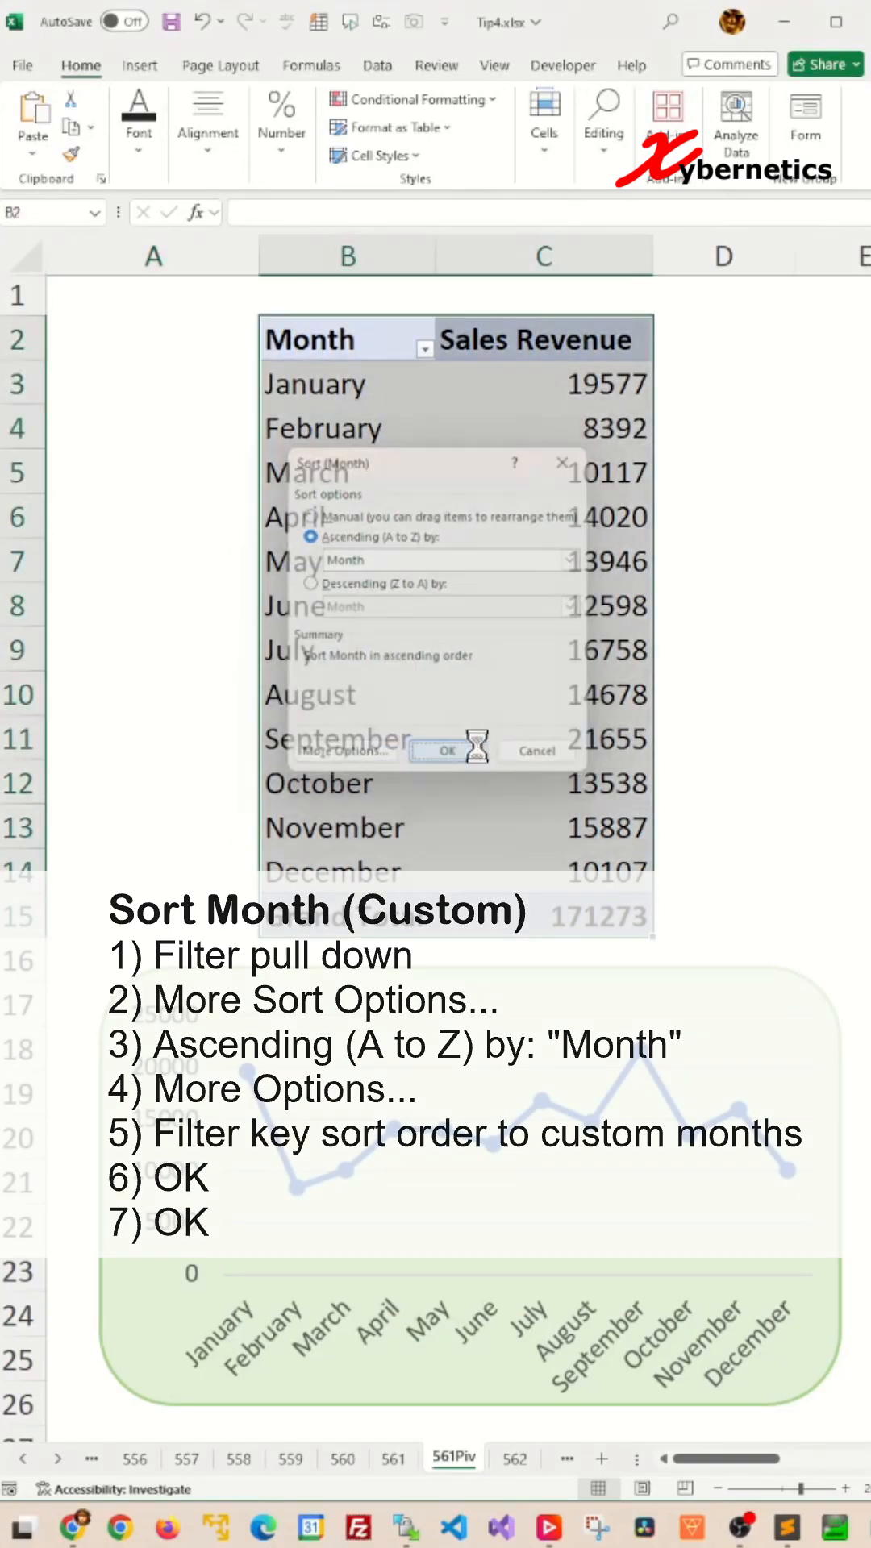
left_click(448, 750)
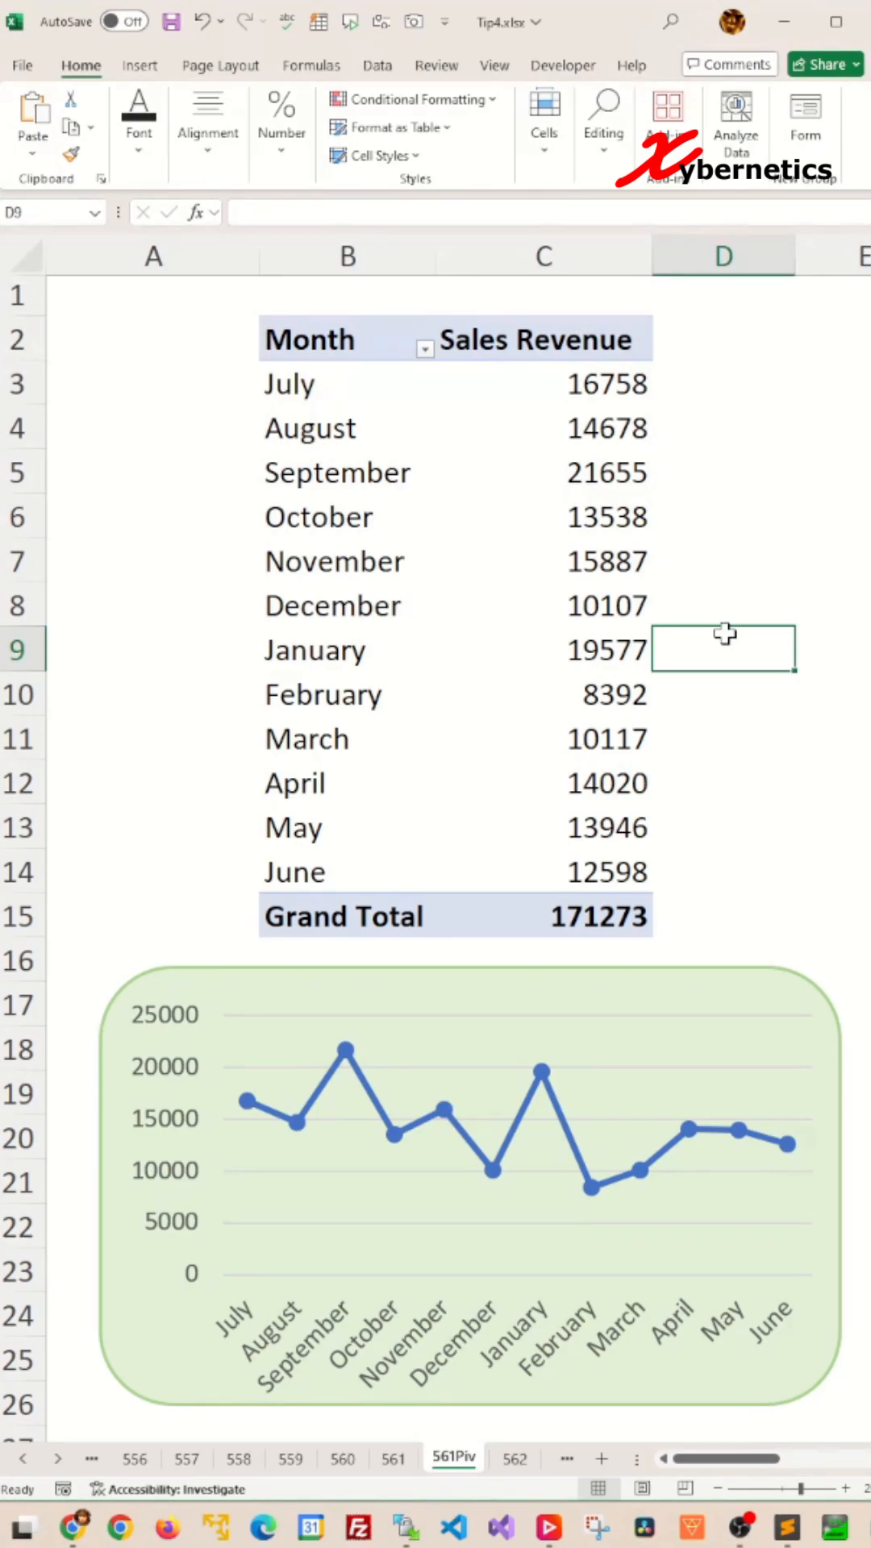
mouse_move(220, 1343)
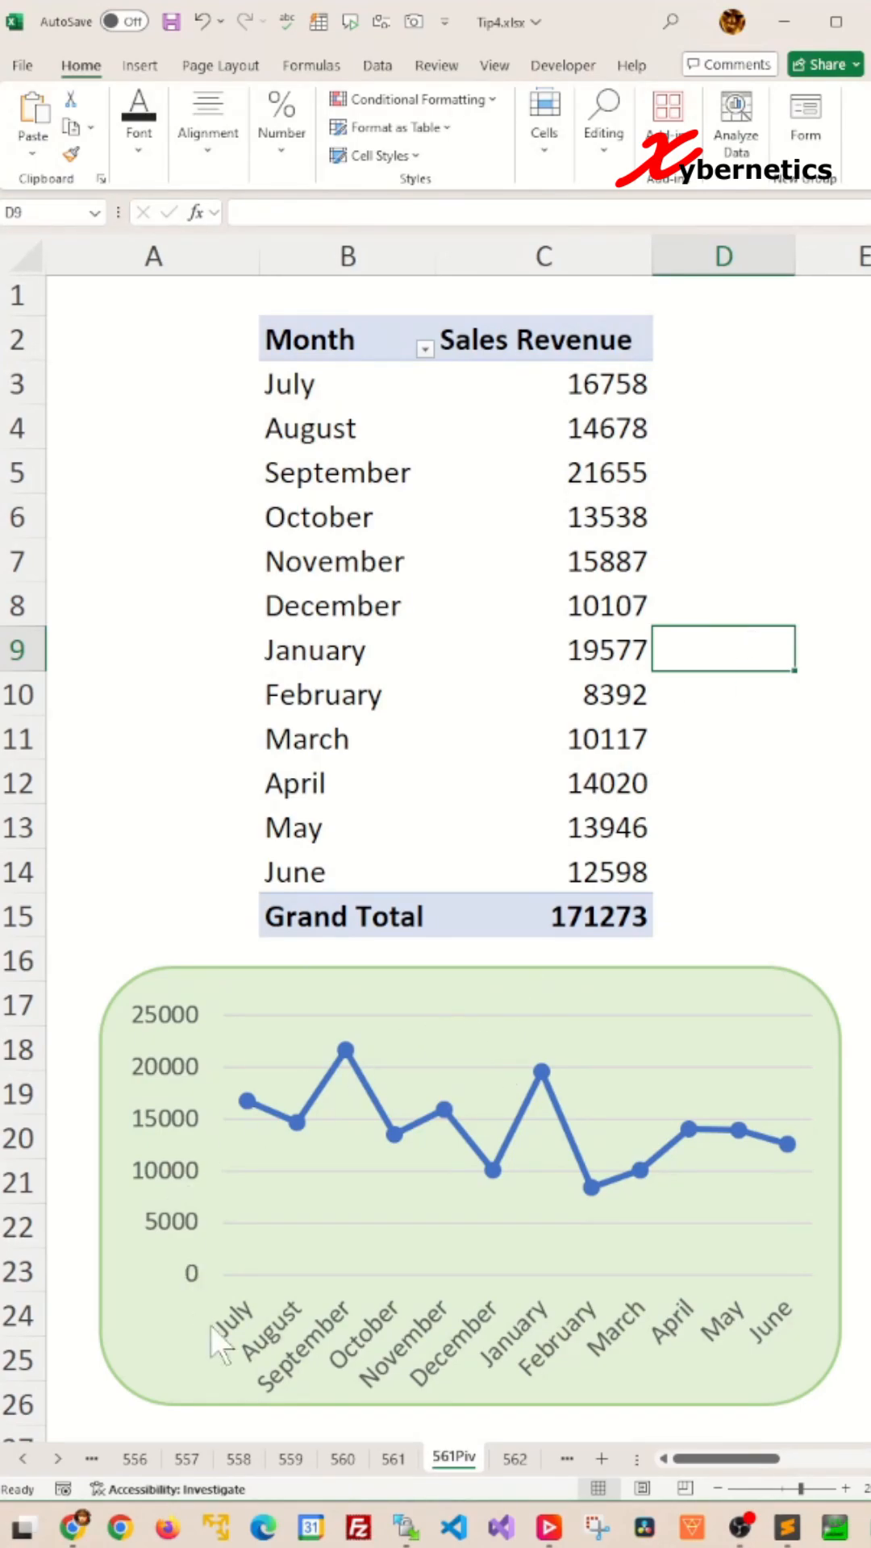
mouse_move(233, 1406)
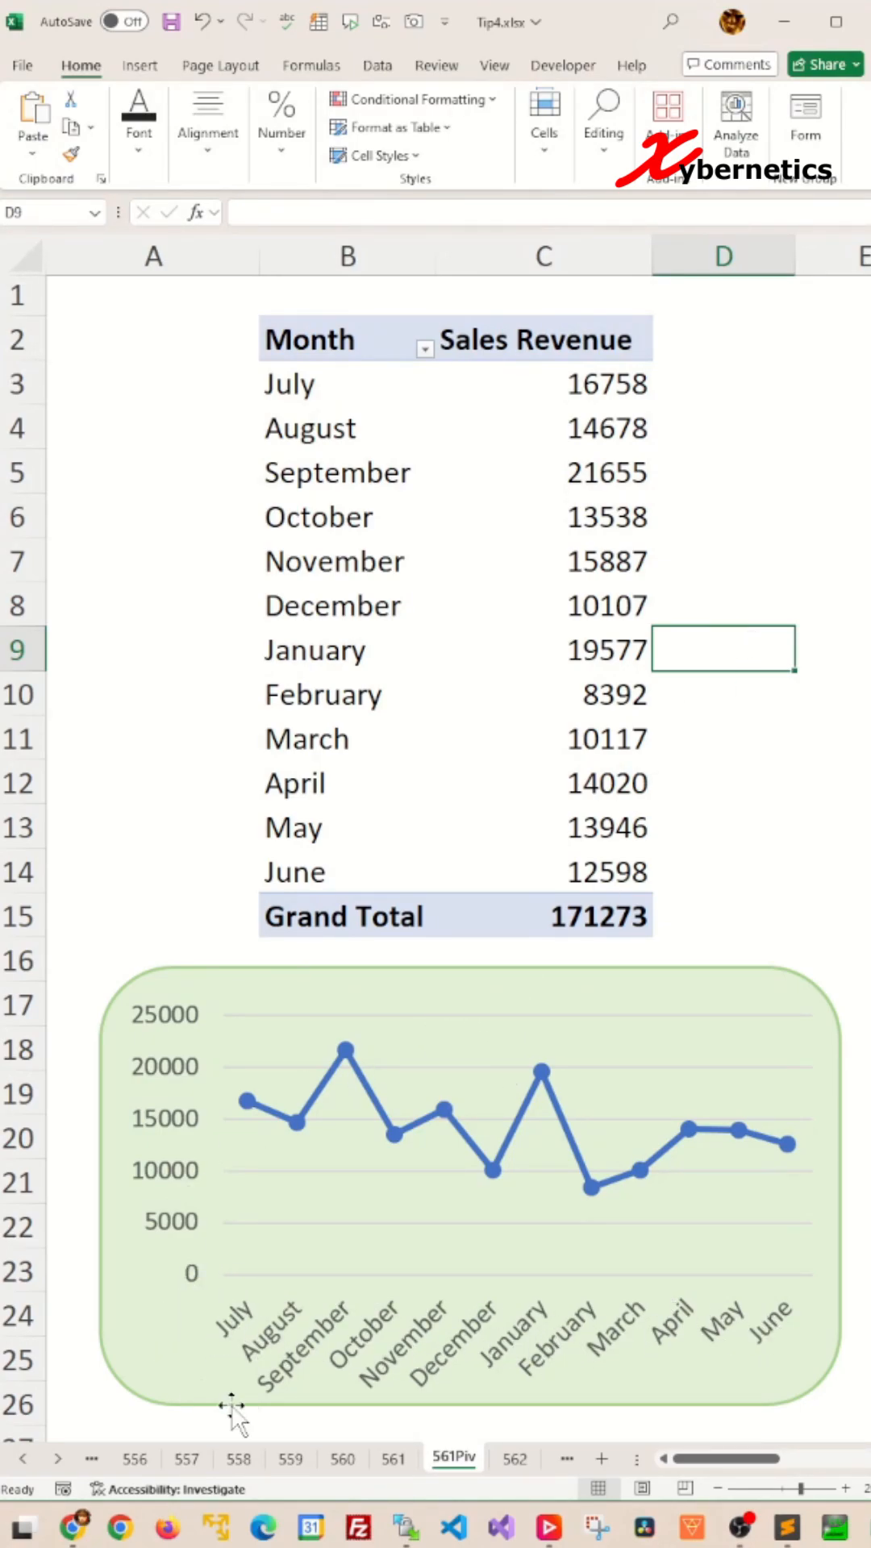